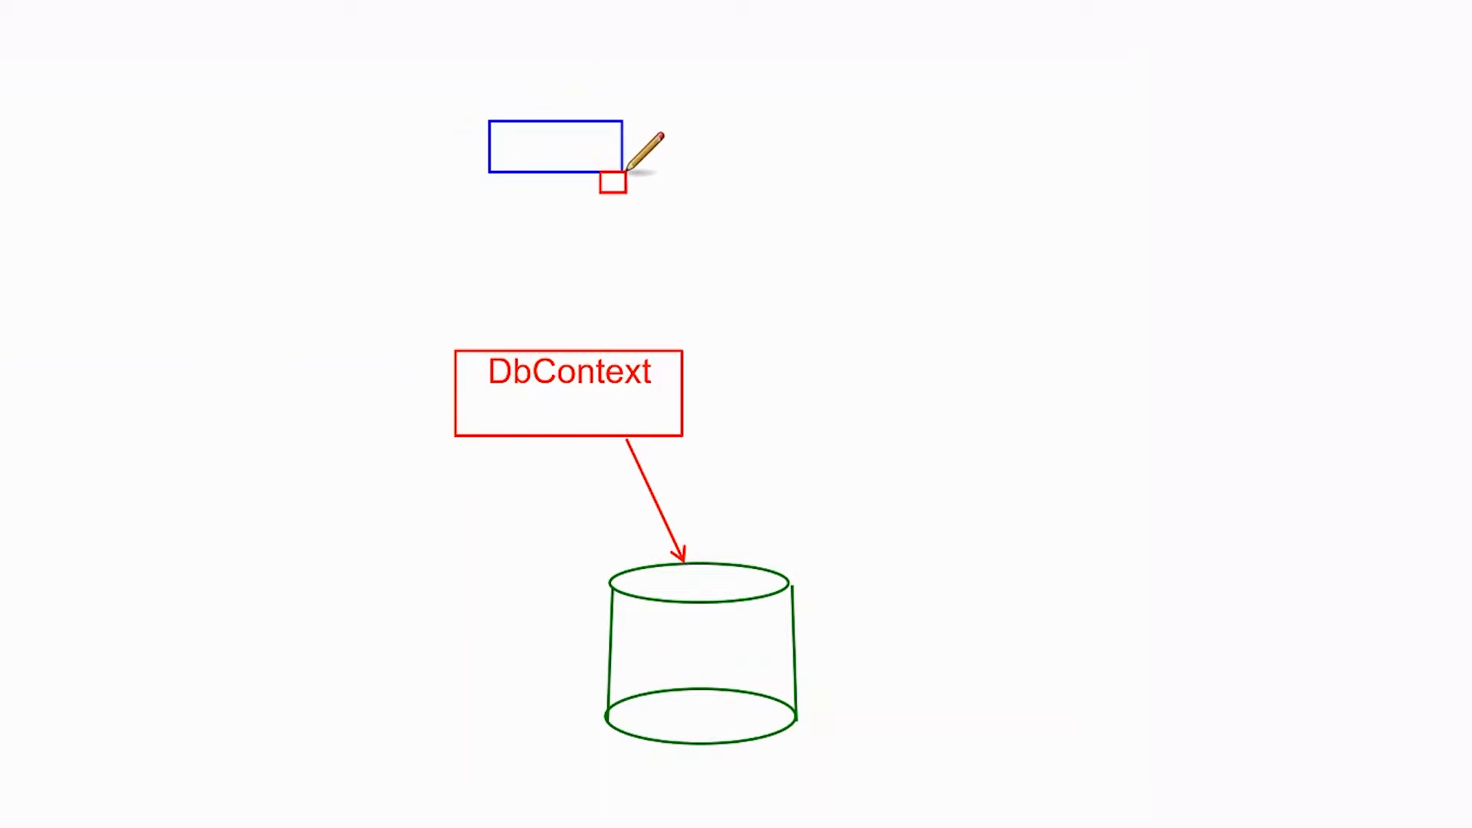
Label the boxes Book and Author and draw an arrow from Book to DbContext.
{"action": "type", "text": "B"}
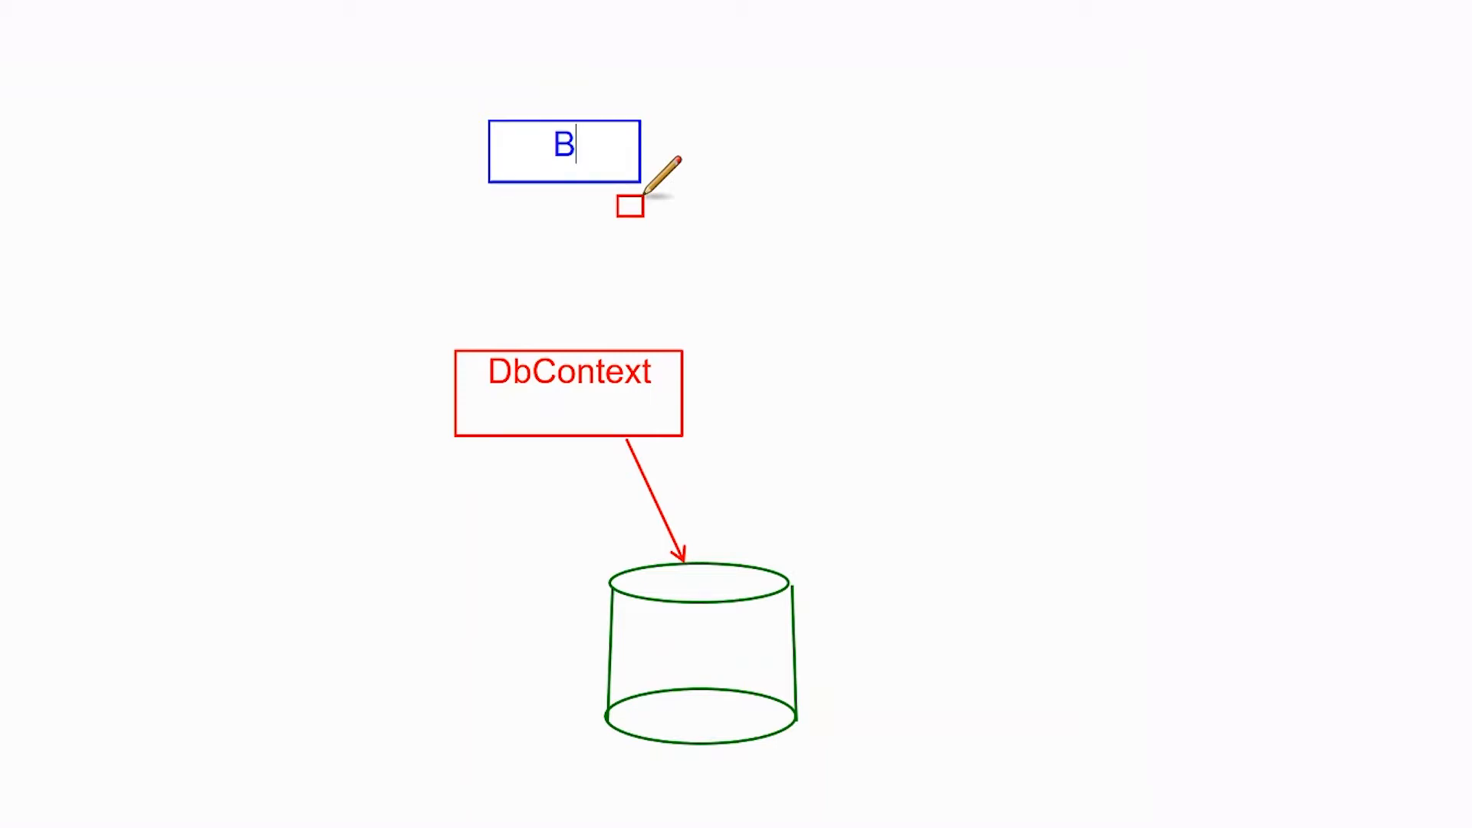
{"action": "type", "text": "ook"}
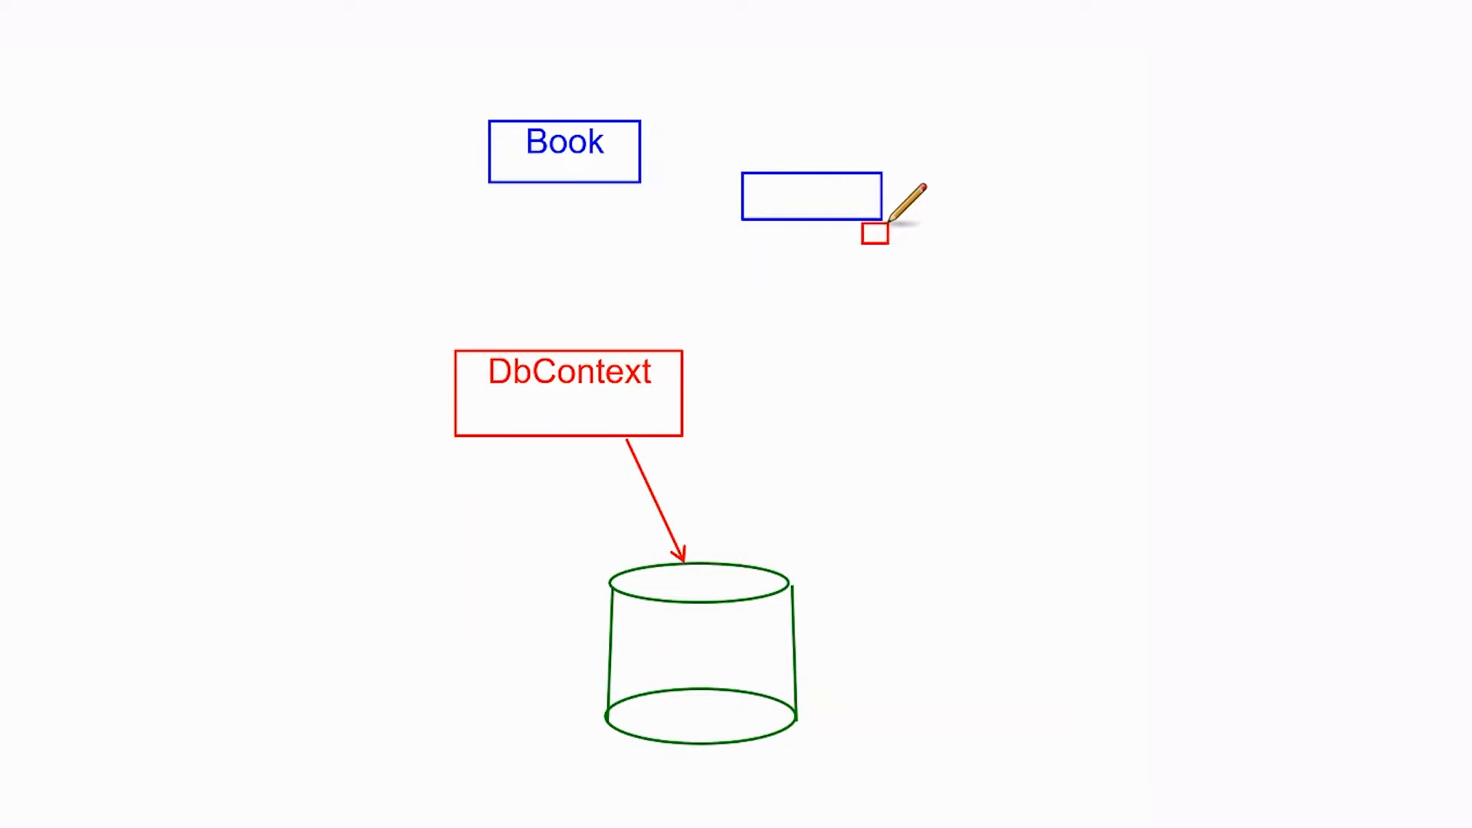
{"action": "type", "text": "Author"}
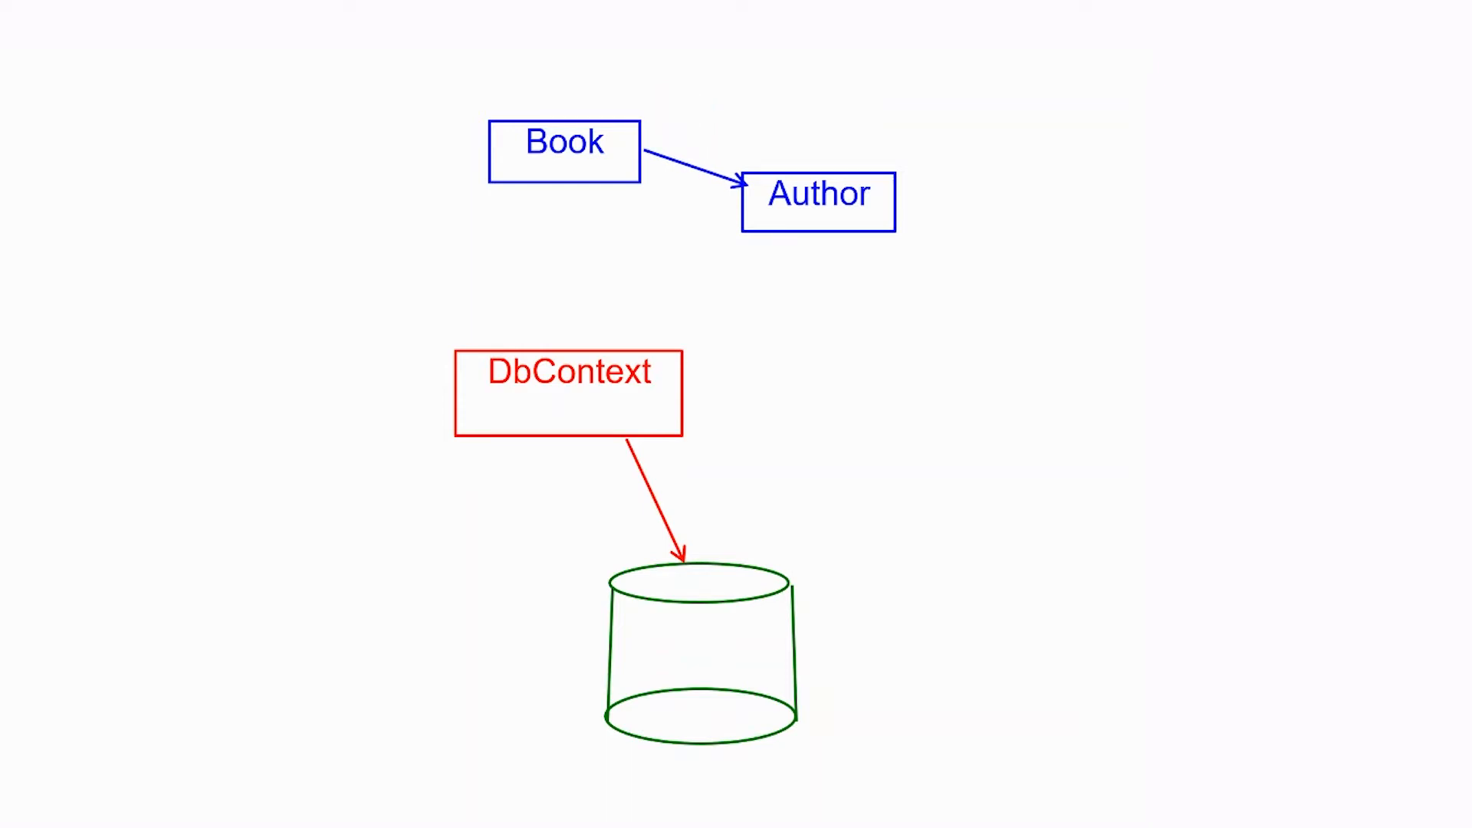
{"action": "left_click_drag", "start_coordinate": [620, 239], "coordinate": [559, 282]}
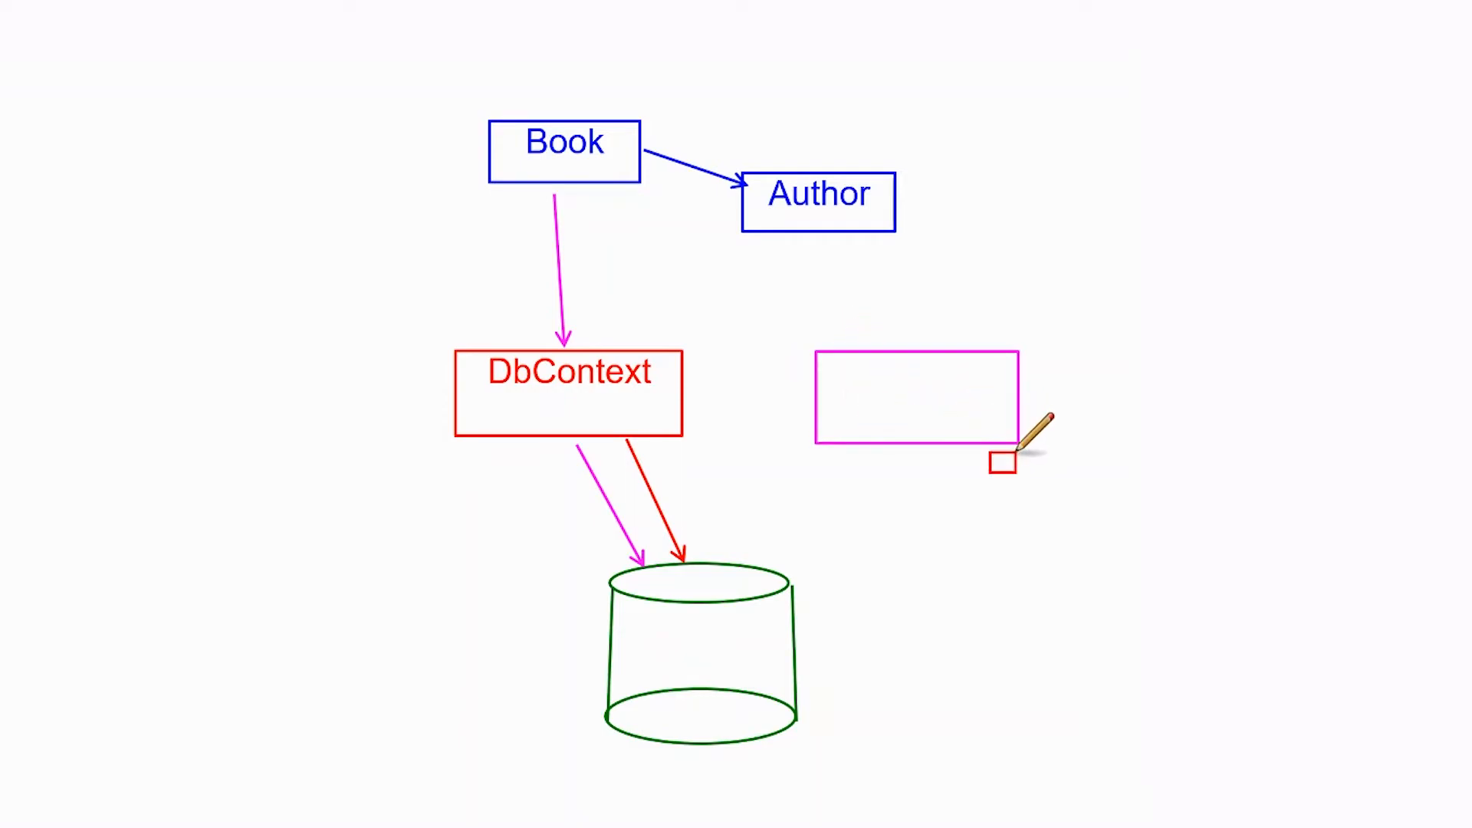
Label the magenta box DbContext, erase the stray red arrow, and draw black arrows into the database and box.
{"action": "type", "text": "DbContext"}
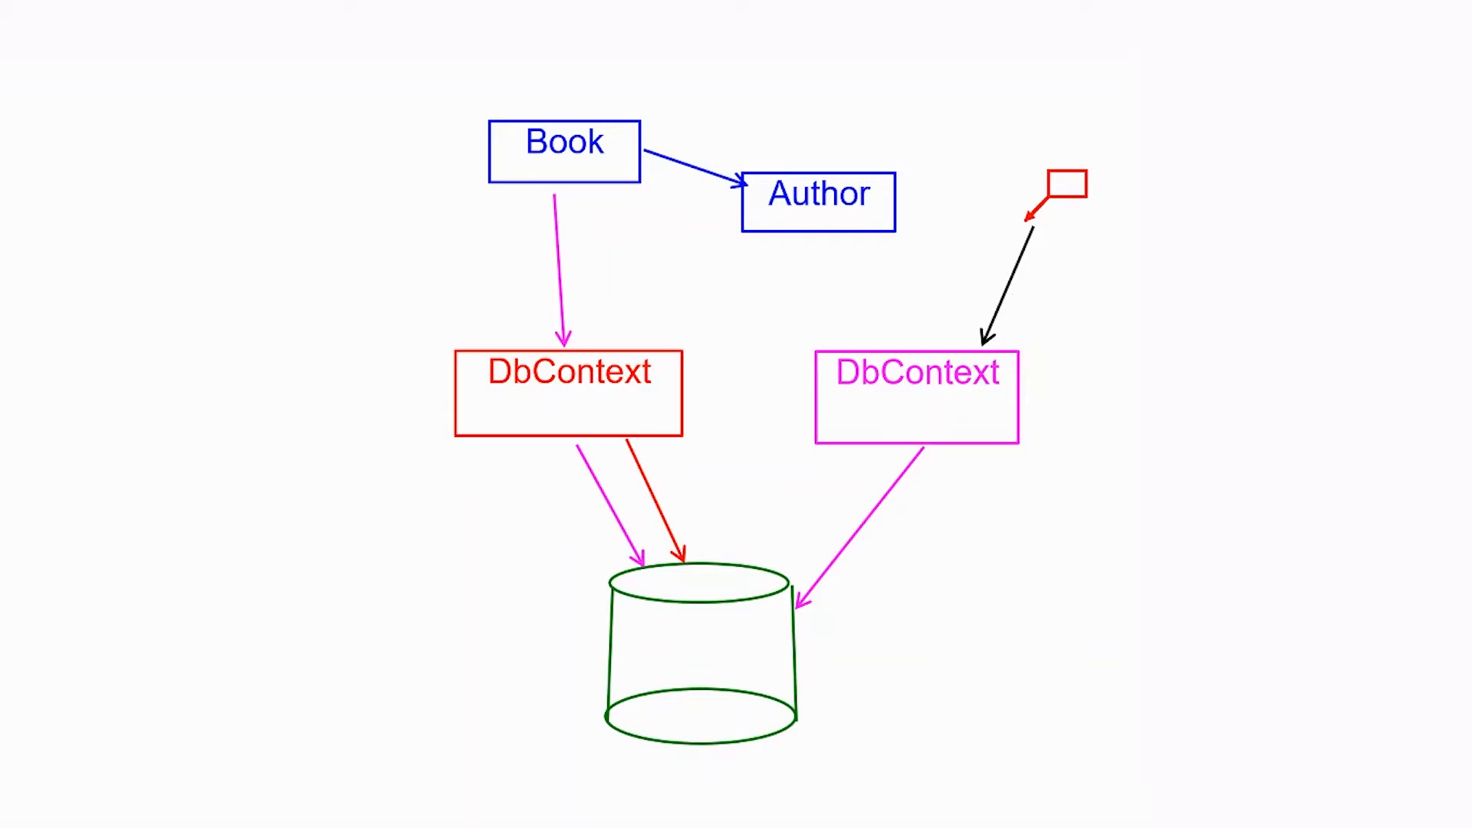
{"action": "left_click_drag", "start_coordinate": [1059, 183], "coordinate": [956, 582]}
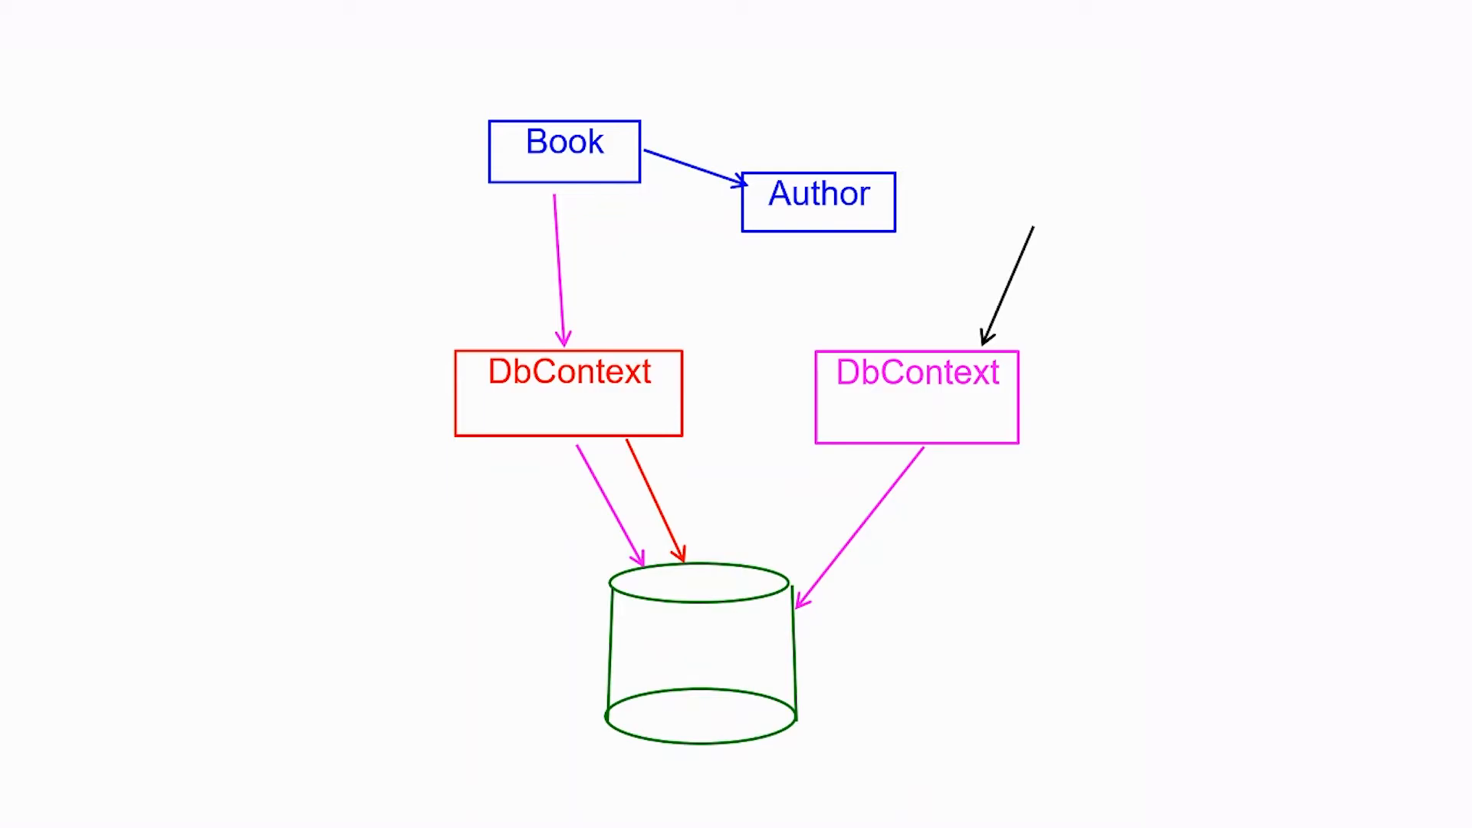
{"action": "left_click_drag", "start_coordinate": [939, 564], "coordinate": [798, 653]}
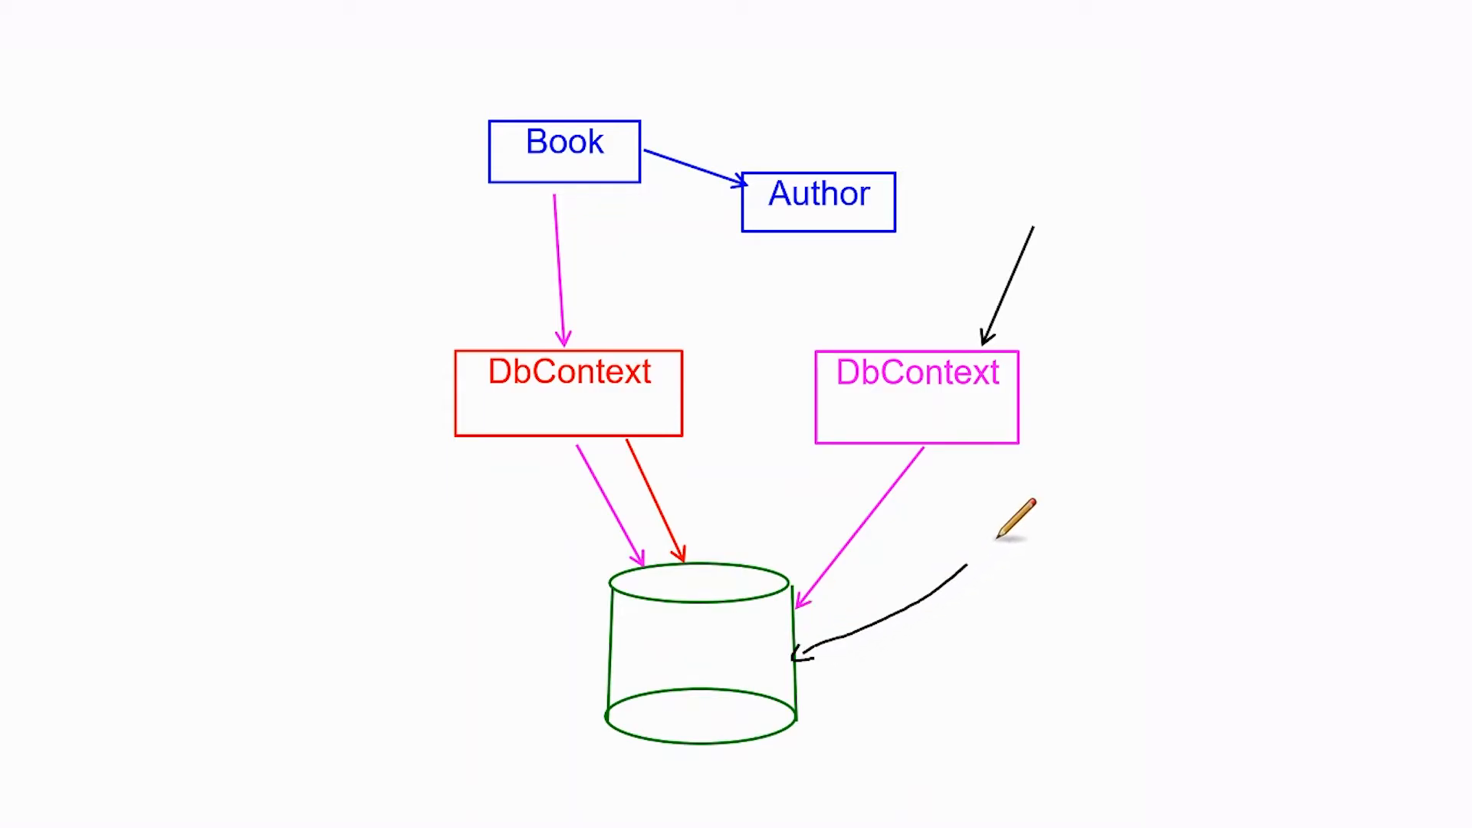
{"action": "left_click_drag", "start_coordinate": [807, 653], "coordinate": [1051, 254]}
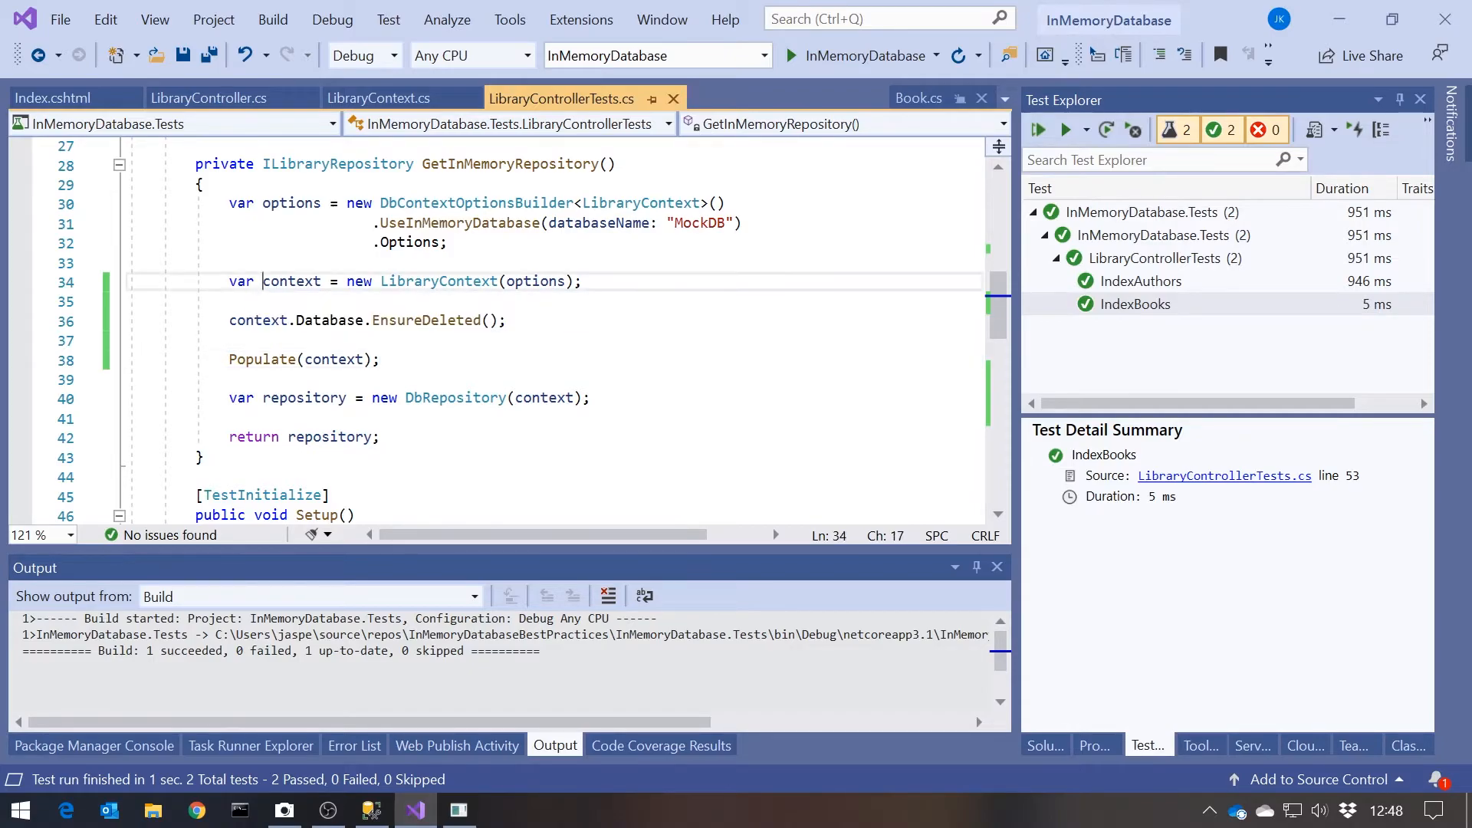
Rename the context to initContext, add a separate testContext, and select the old DbRepository argument.
{"action": "type", "text": "in"}
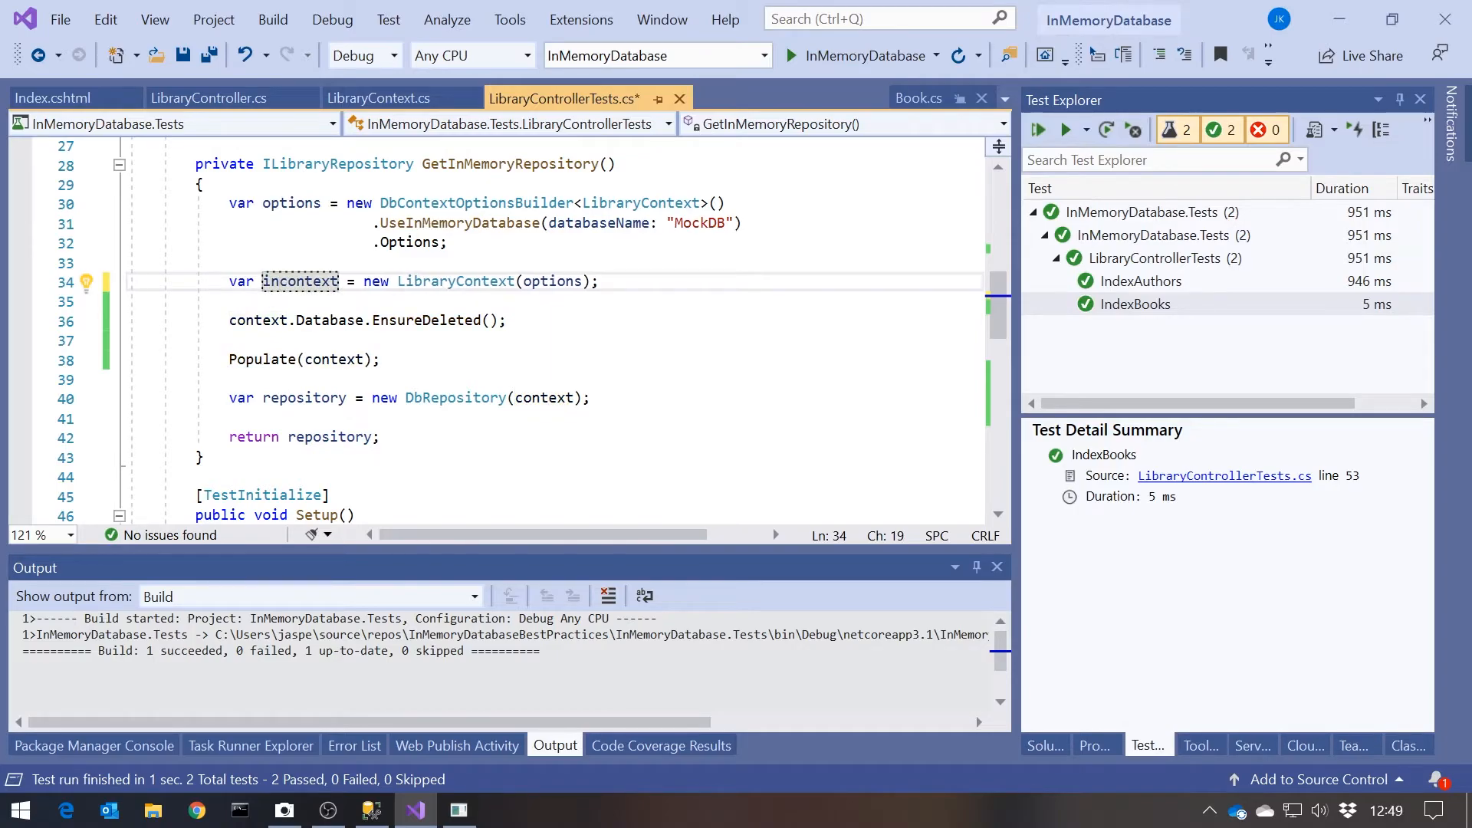
{"action": "type", "text": "initContext"}
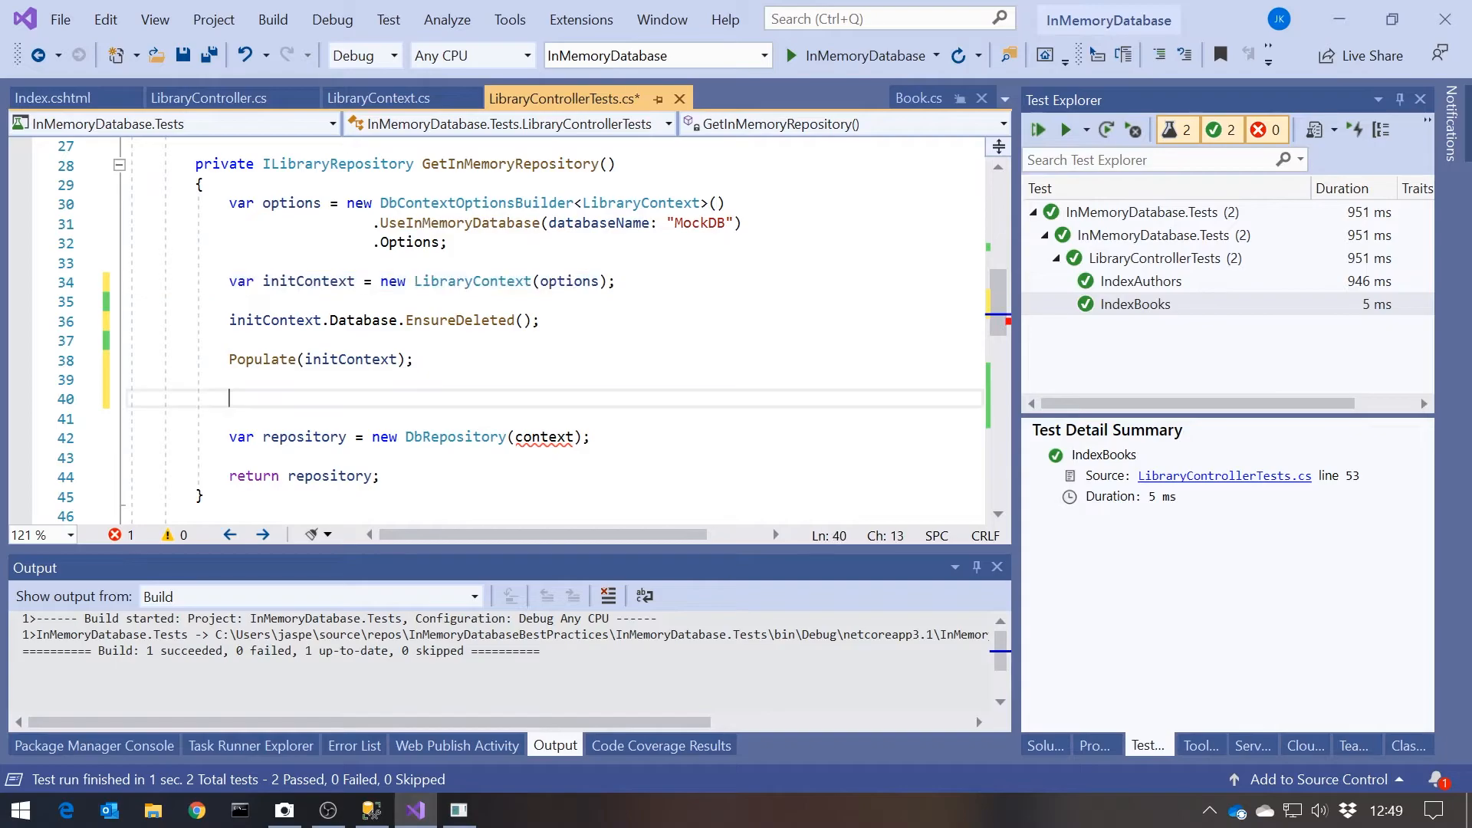
{"action": "type", "text": "var testContext = new LibraryContext(options);"}
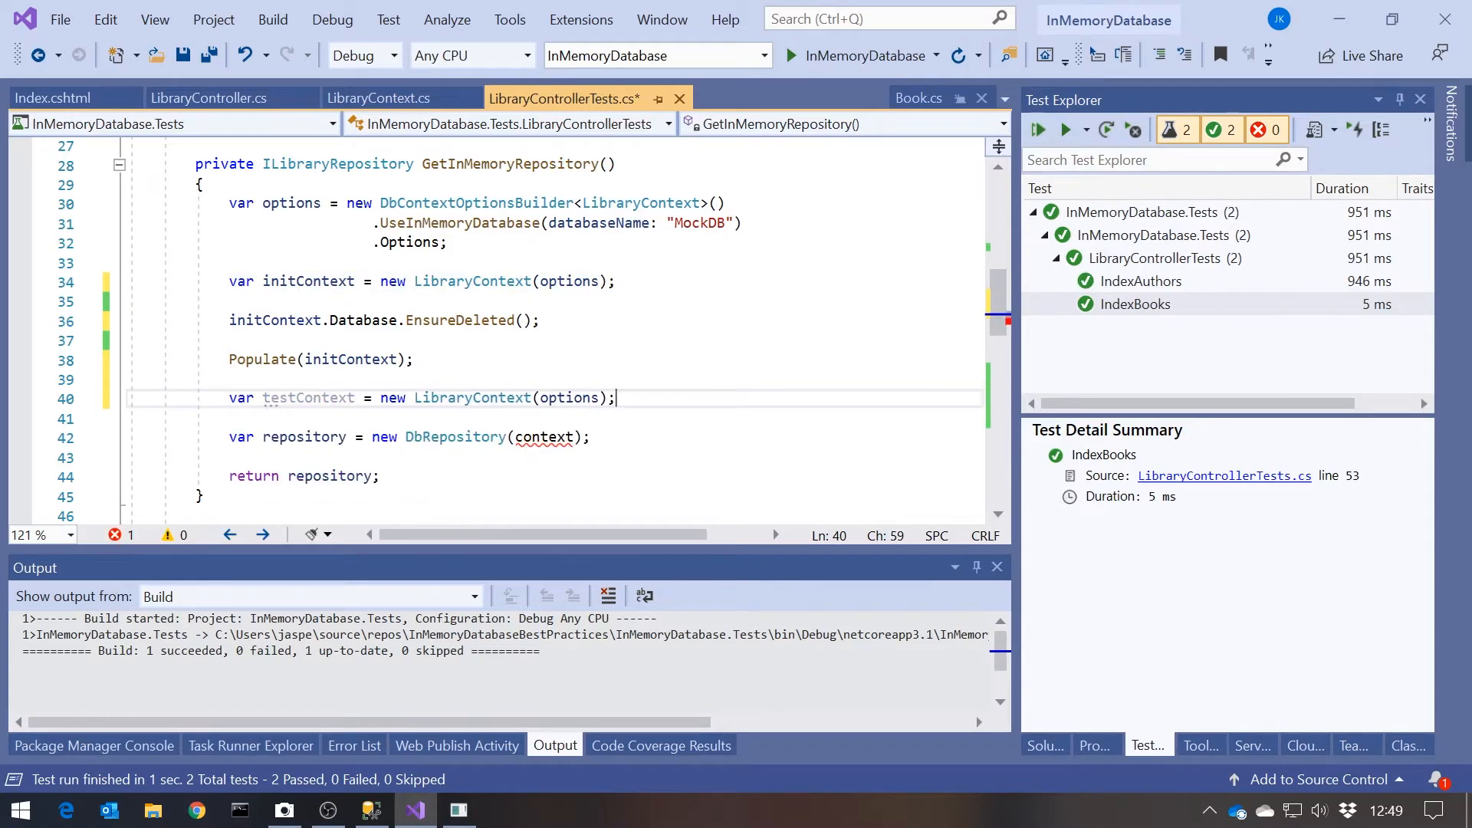
{"action": "double_click", "coordinate": [309, 397]}
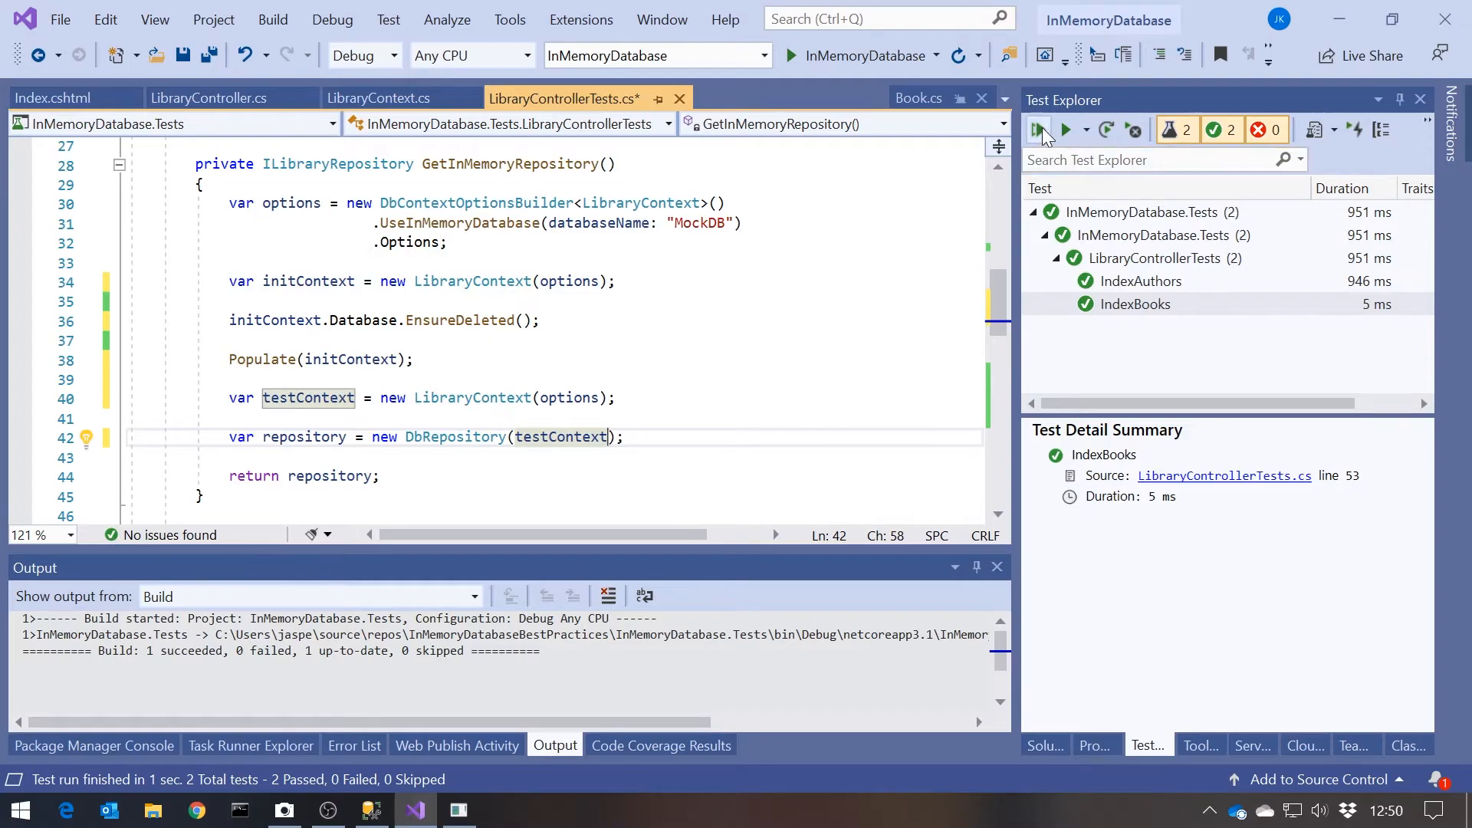
Rerun all tests and trace IndexAuthors' NullReferenceException to its assertion at line 70.
{"action": "left_click", "coordinate": [1037, 129]}
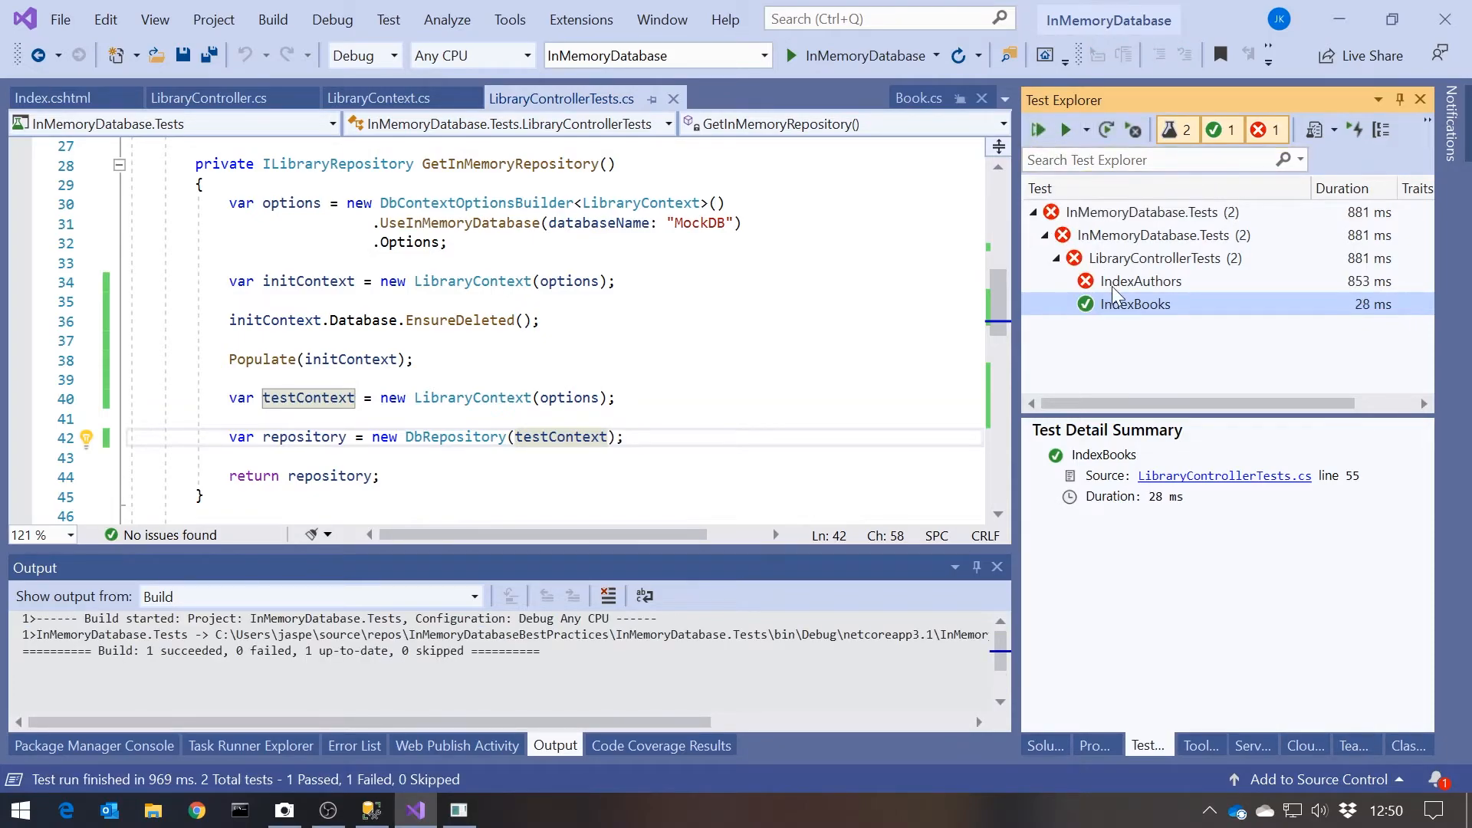
{"action": "left_click", "coordinate": [1142, 282]}
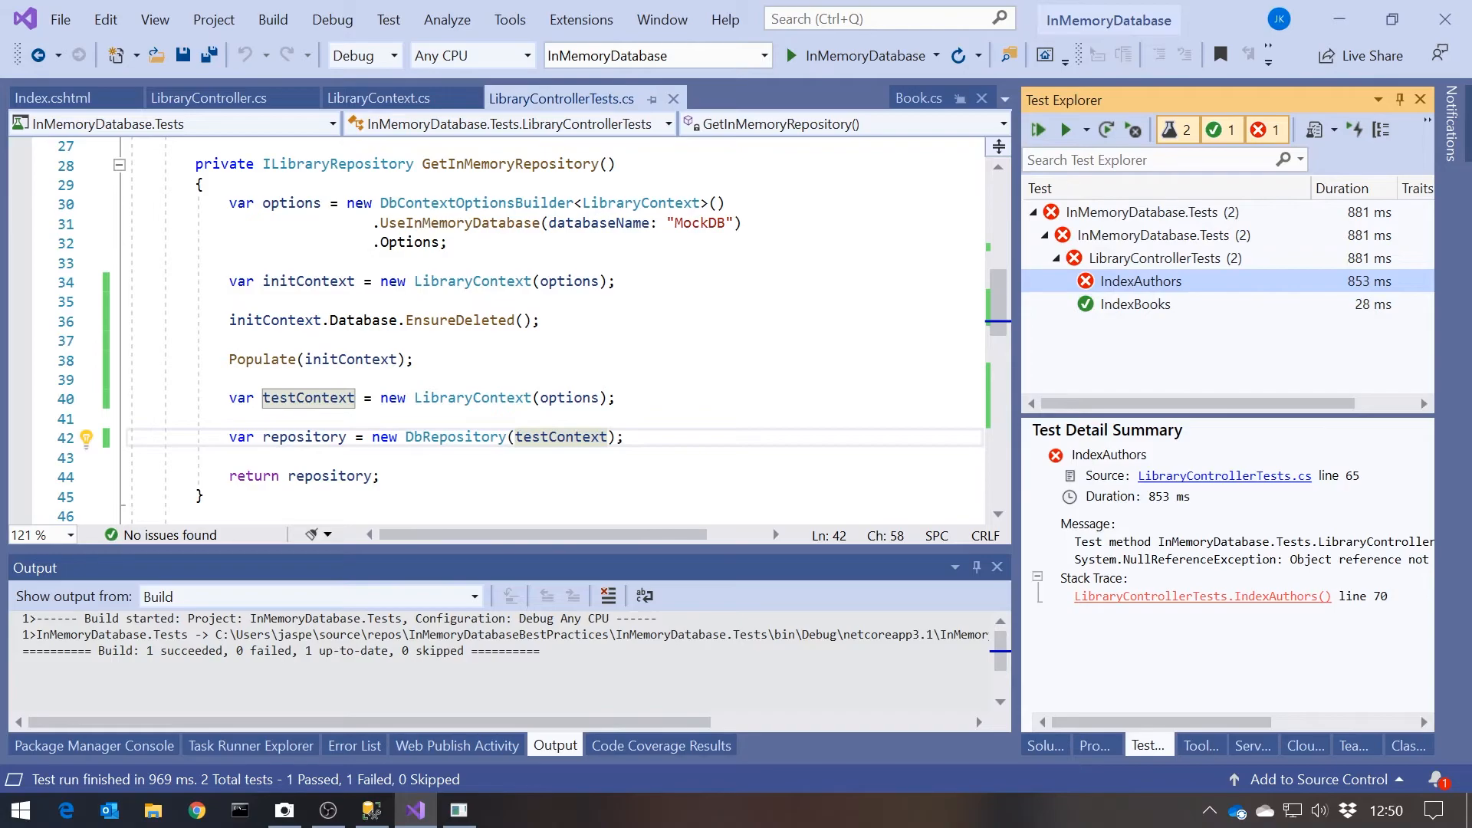
{"action": "left_click", "coordinate": [1204, 596]}
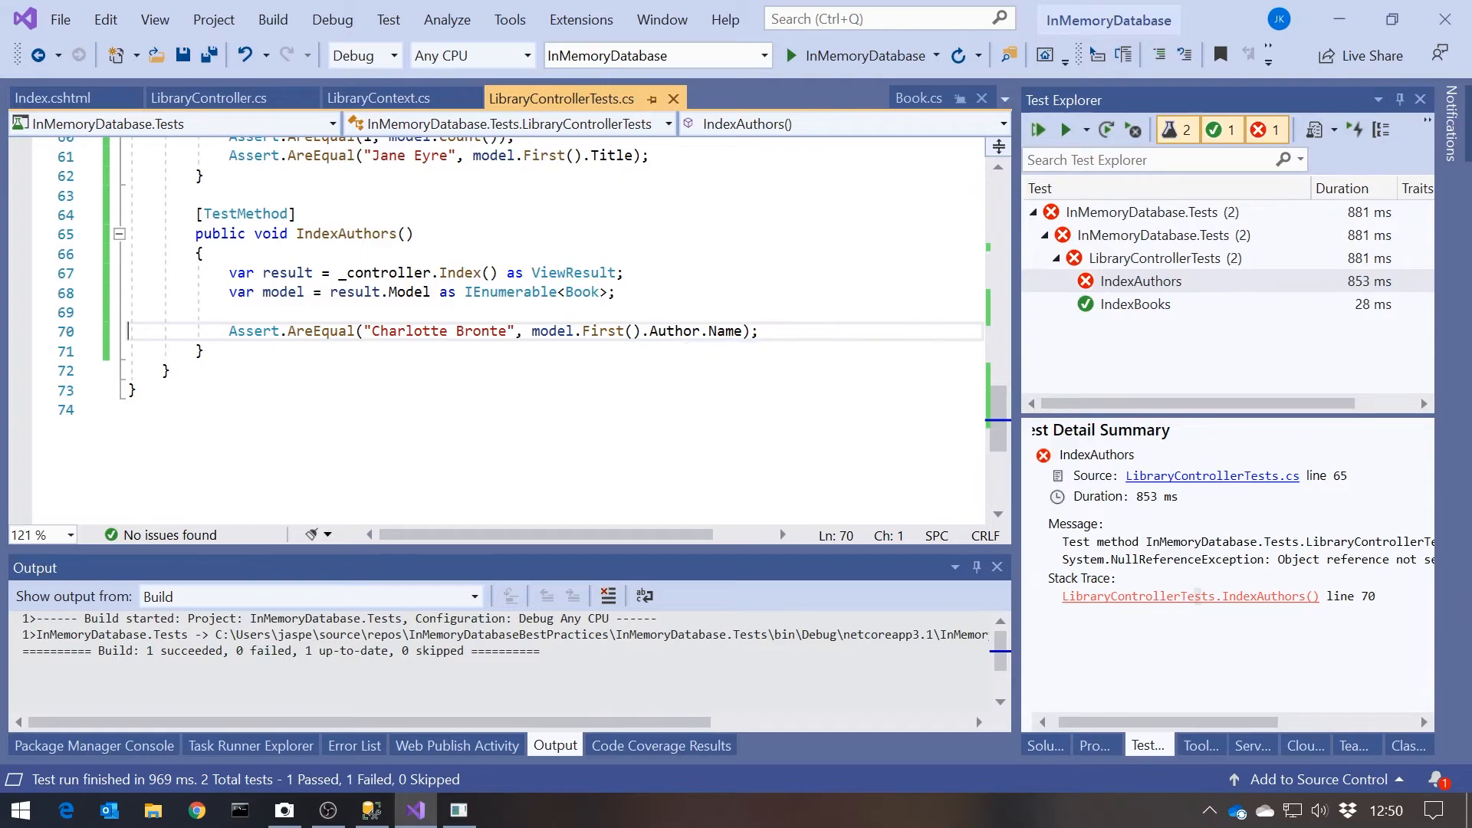
{"action": "mouse_move", "coordinate": [242, 113]}
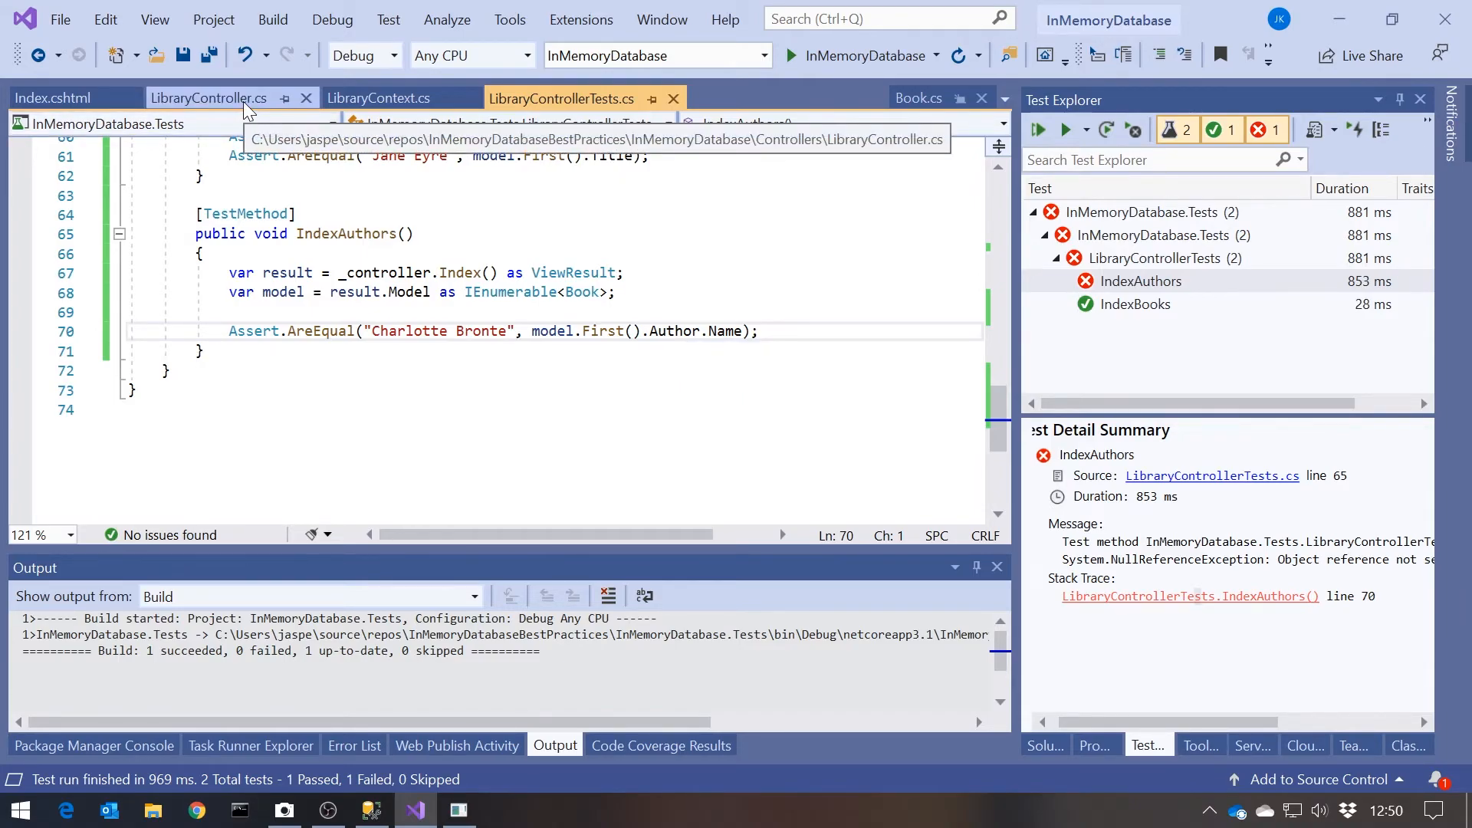
Append .Include(b => b.Author) to _repository.Books in Index() and rerun all tests.
{"action": "left_click", "coordinate": [208, 98]}
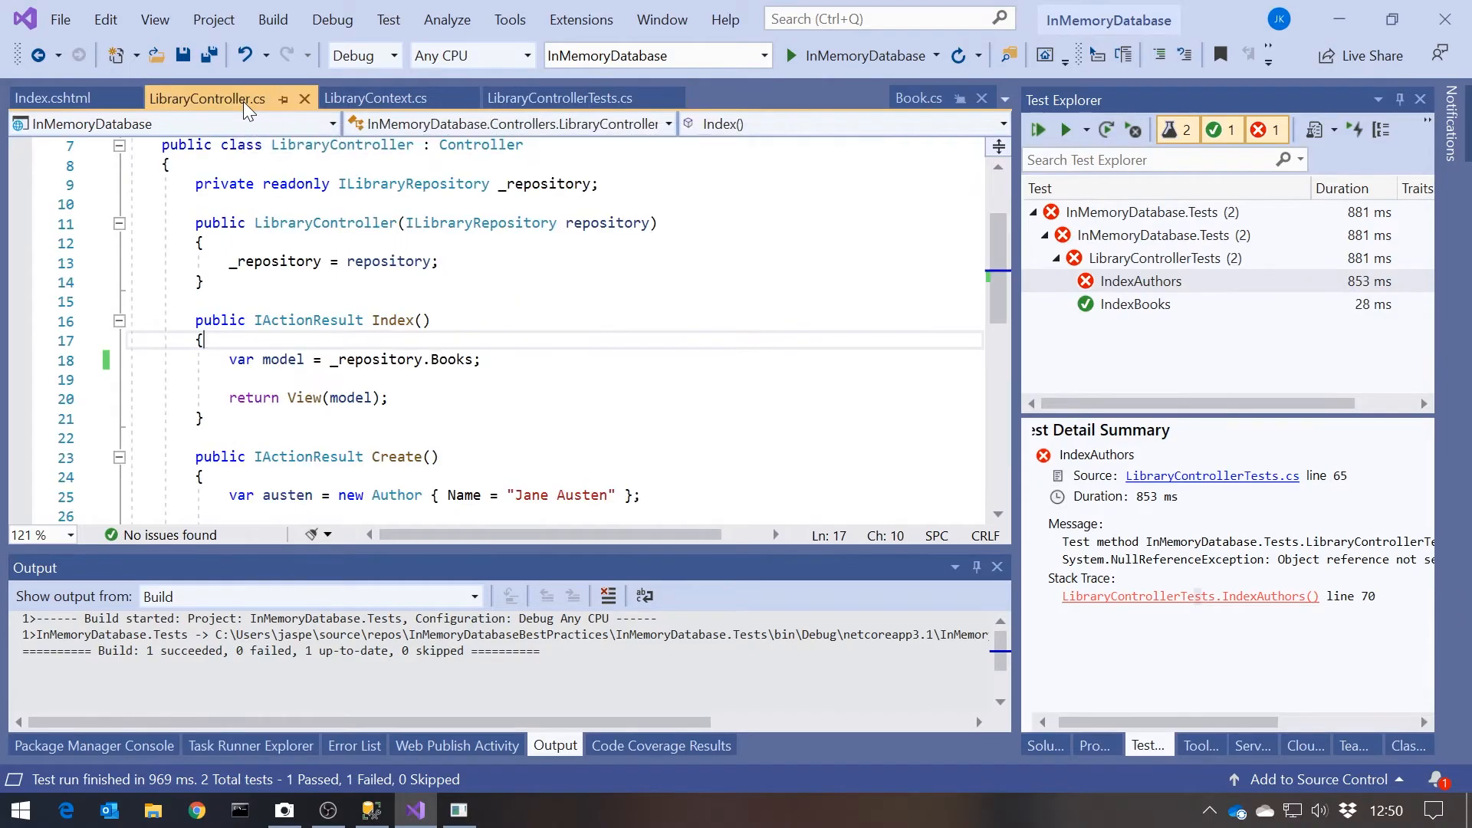
{"action": "mouse_move", "coordinate": [453, 359]}
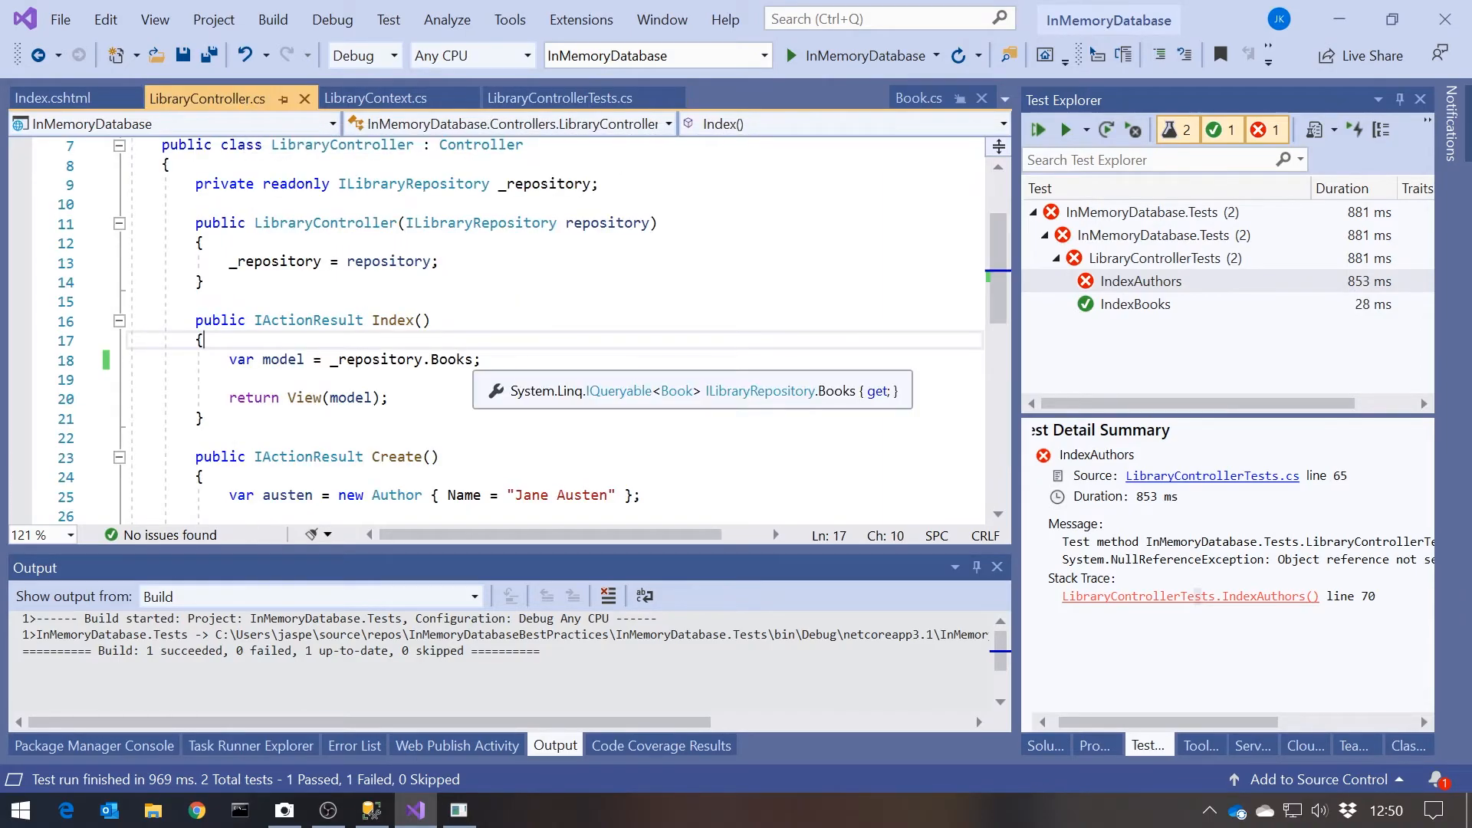
{"action": "type", "text": "."}
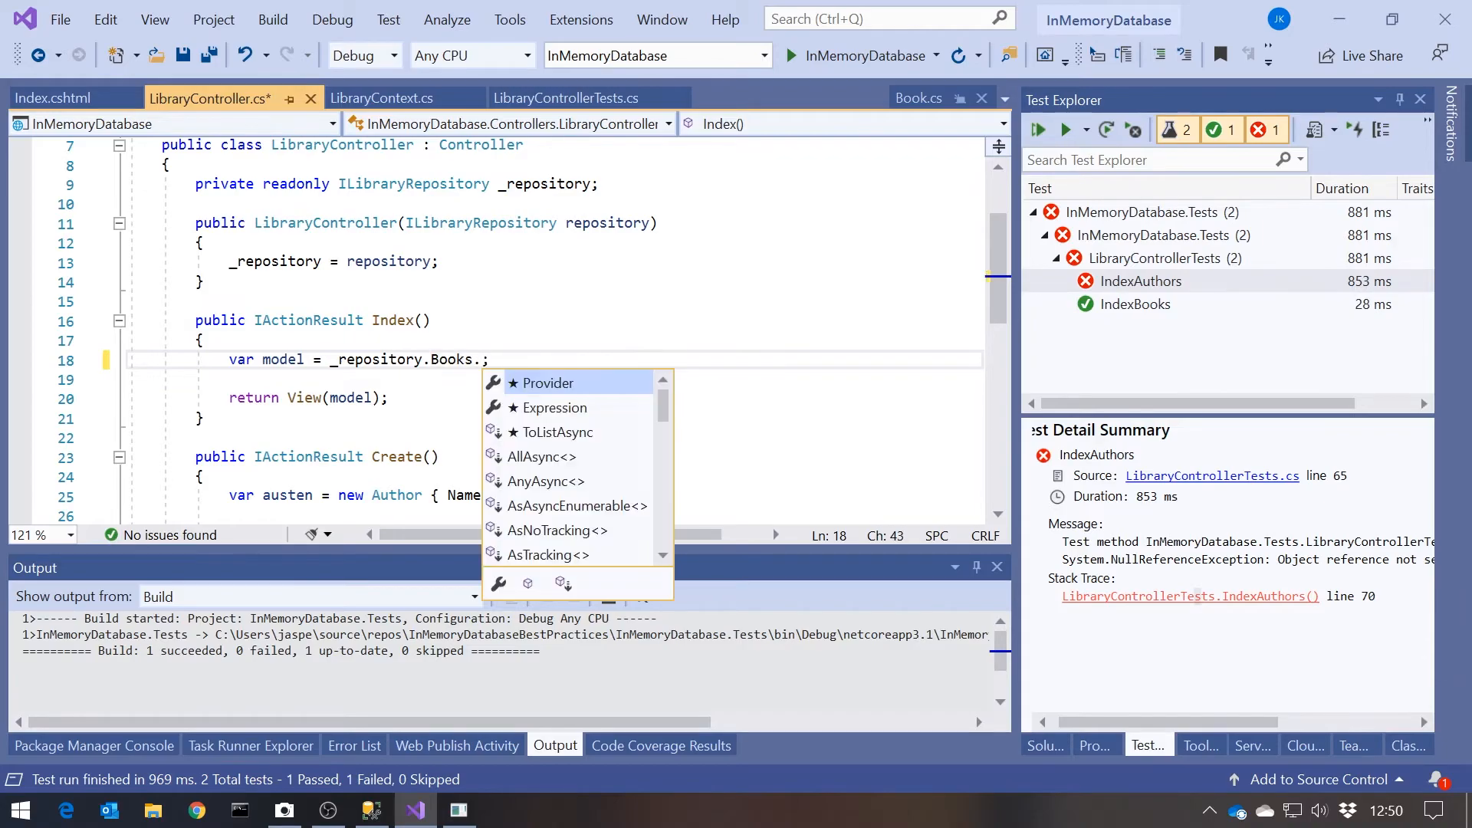
{"action": "type", "text": "In"}
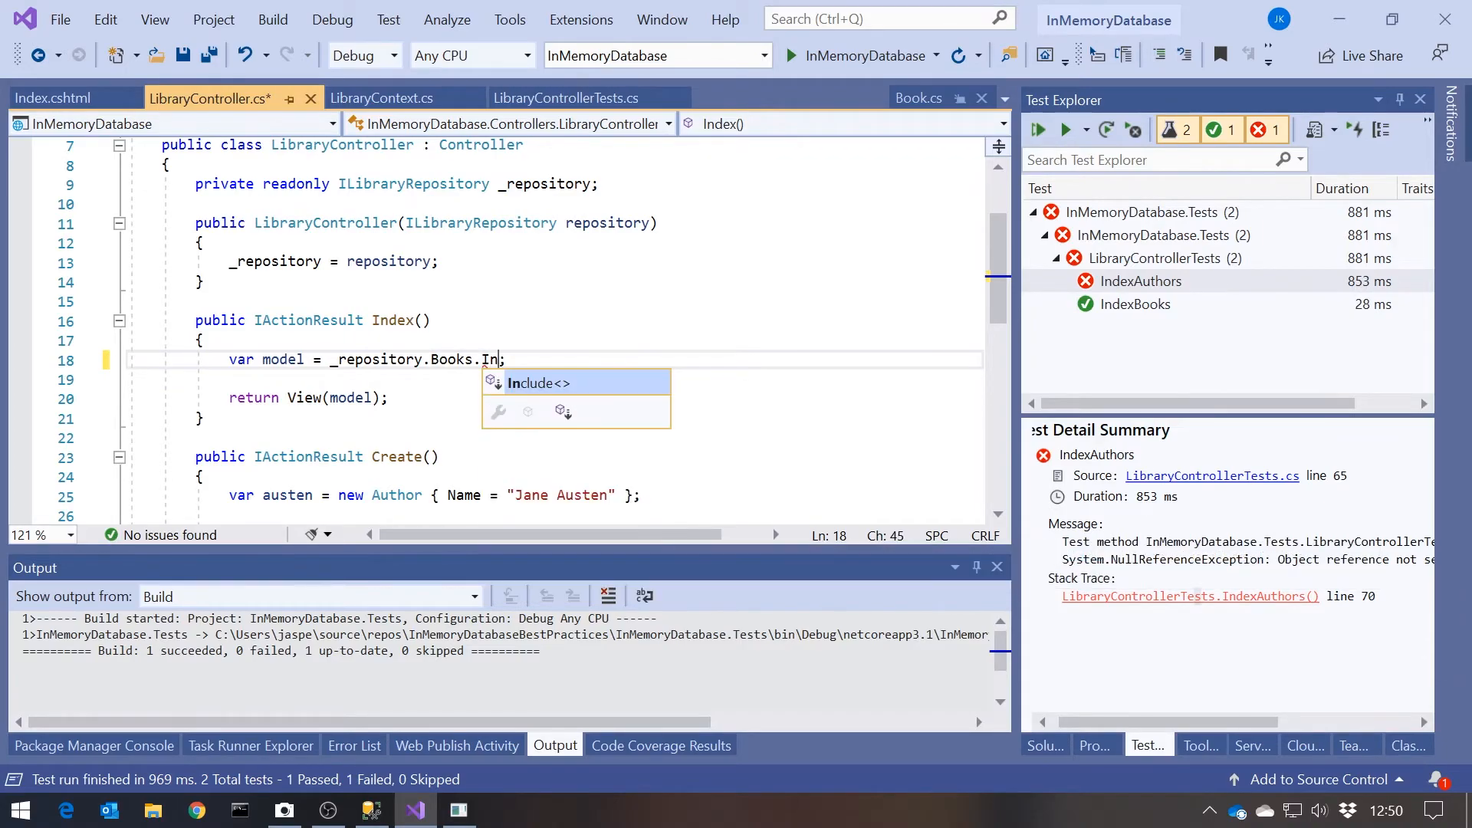
{"action": "type", "text": "clude(b"}
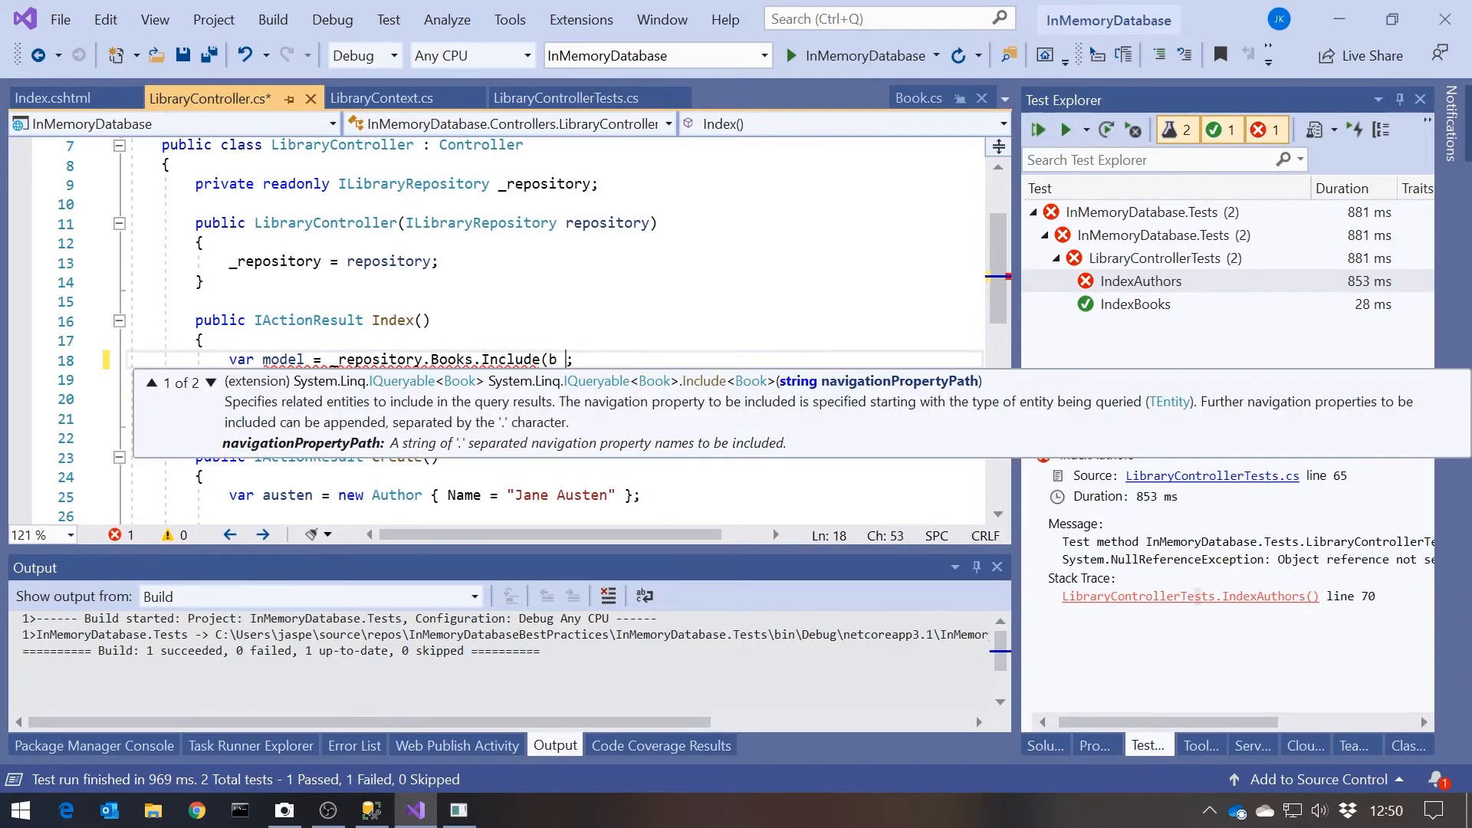
{"action": "type", "text": "=> b.Author"}
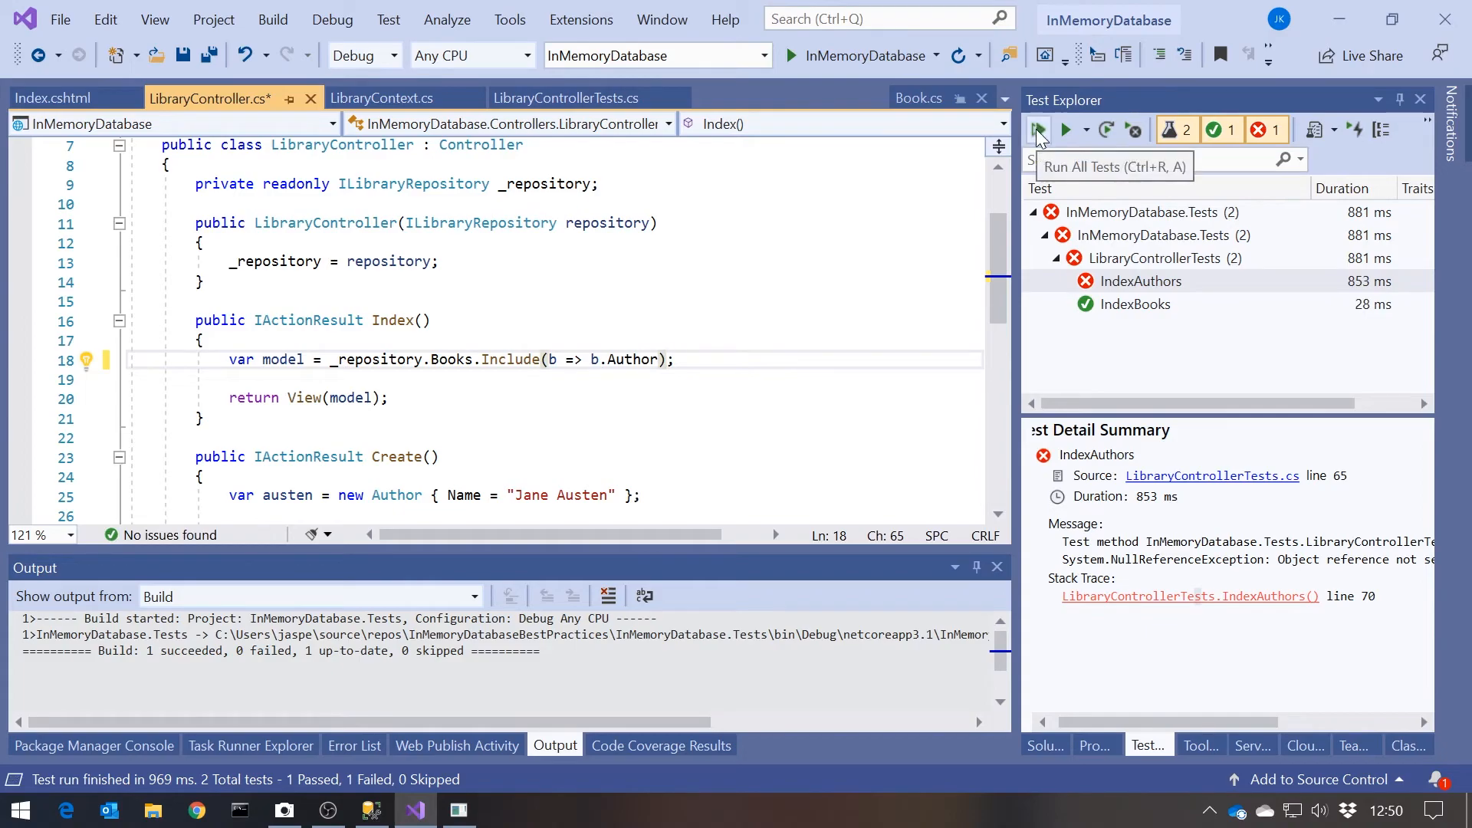
{"action": "left_click", "coordinate": [1036, 129]}
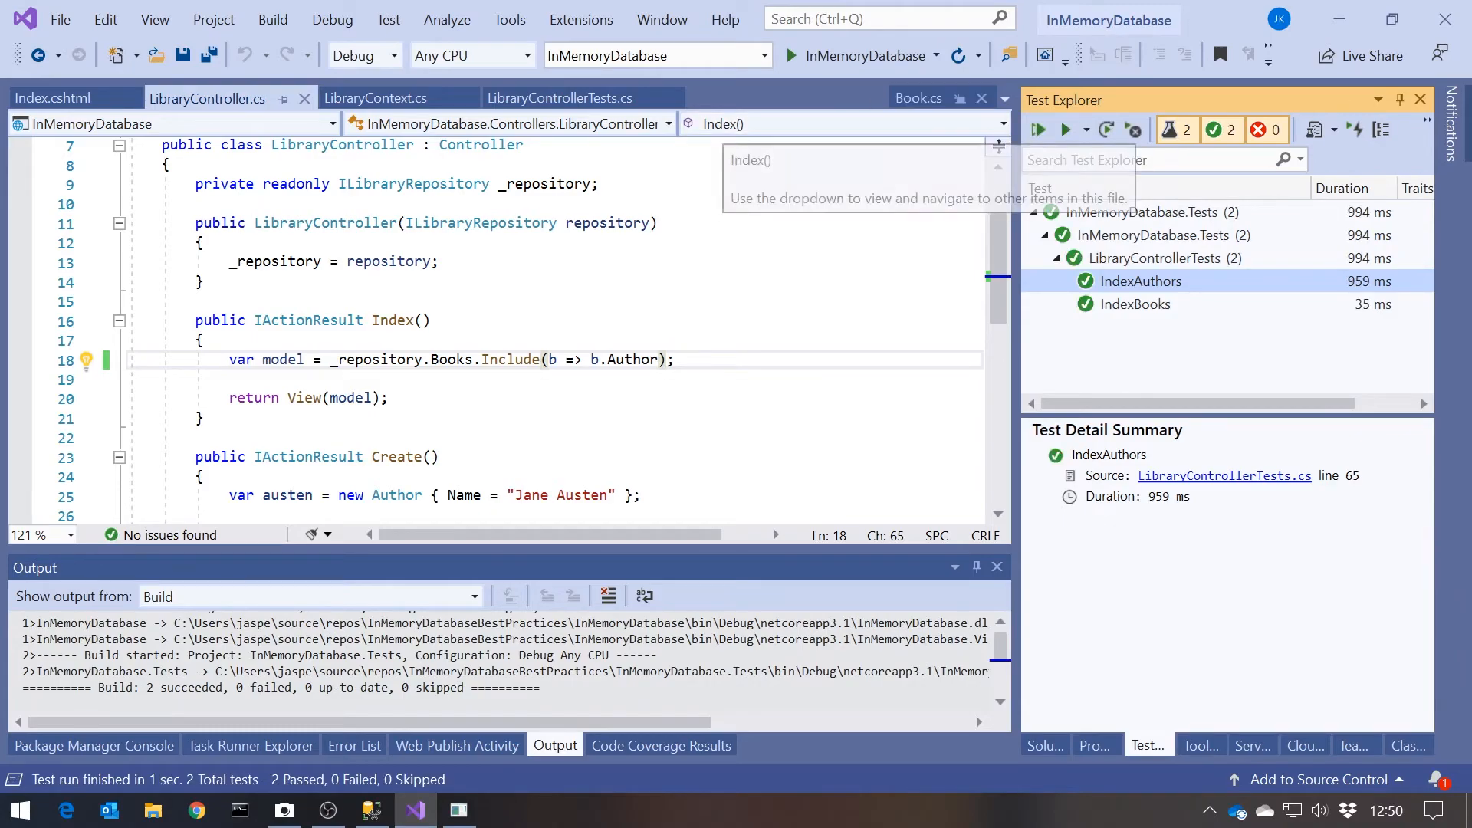
Launch the InMemoryDatabase web app in the debugger and open localhost:5001 in the browser.
{"action": "left_click", "coordinate": [792, 55]}
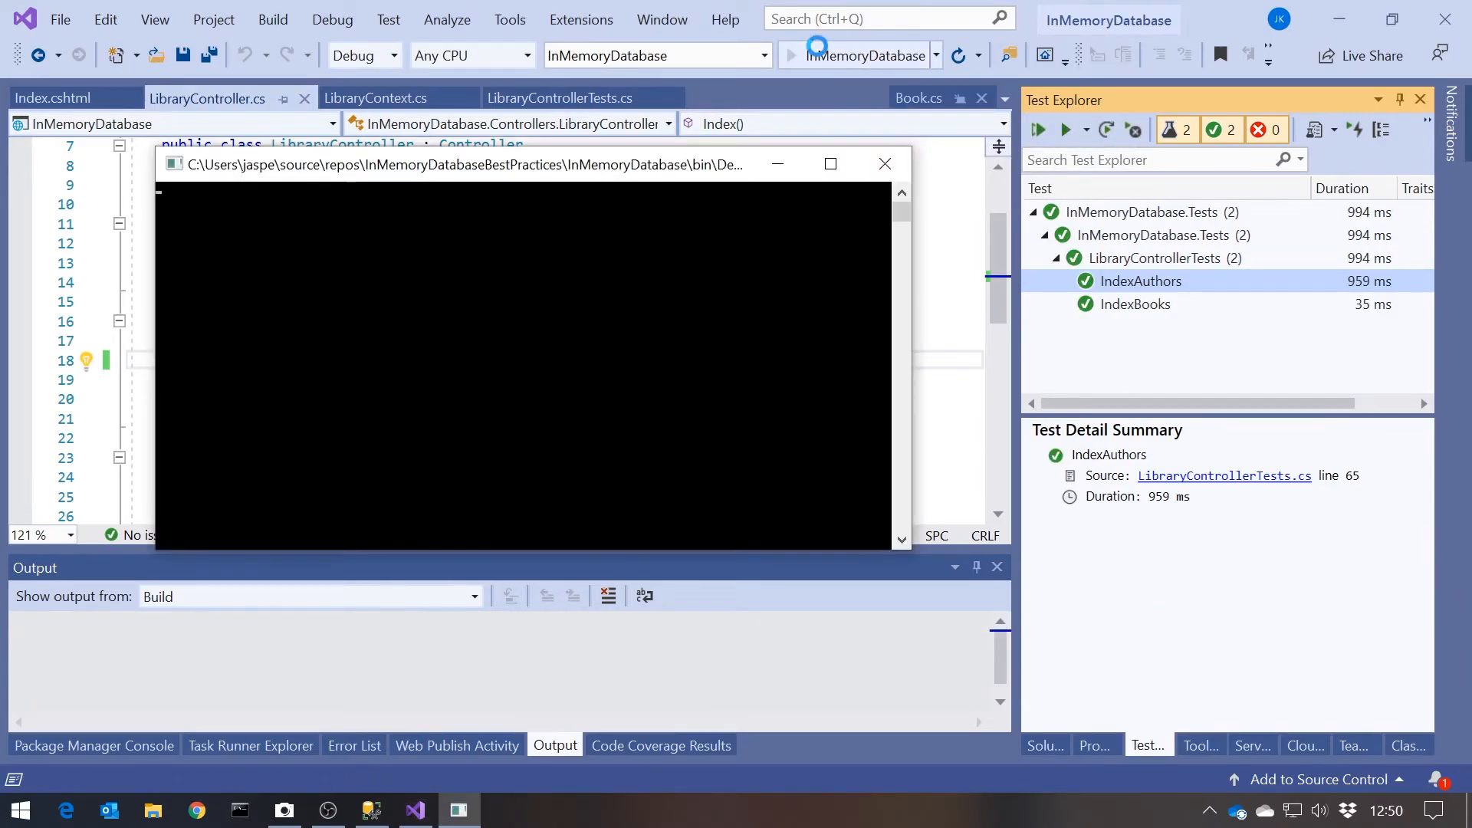
{"action": "left_click", "coordinate": [789, 55]}
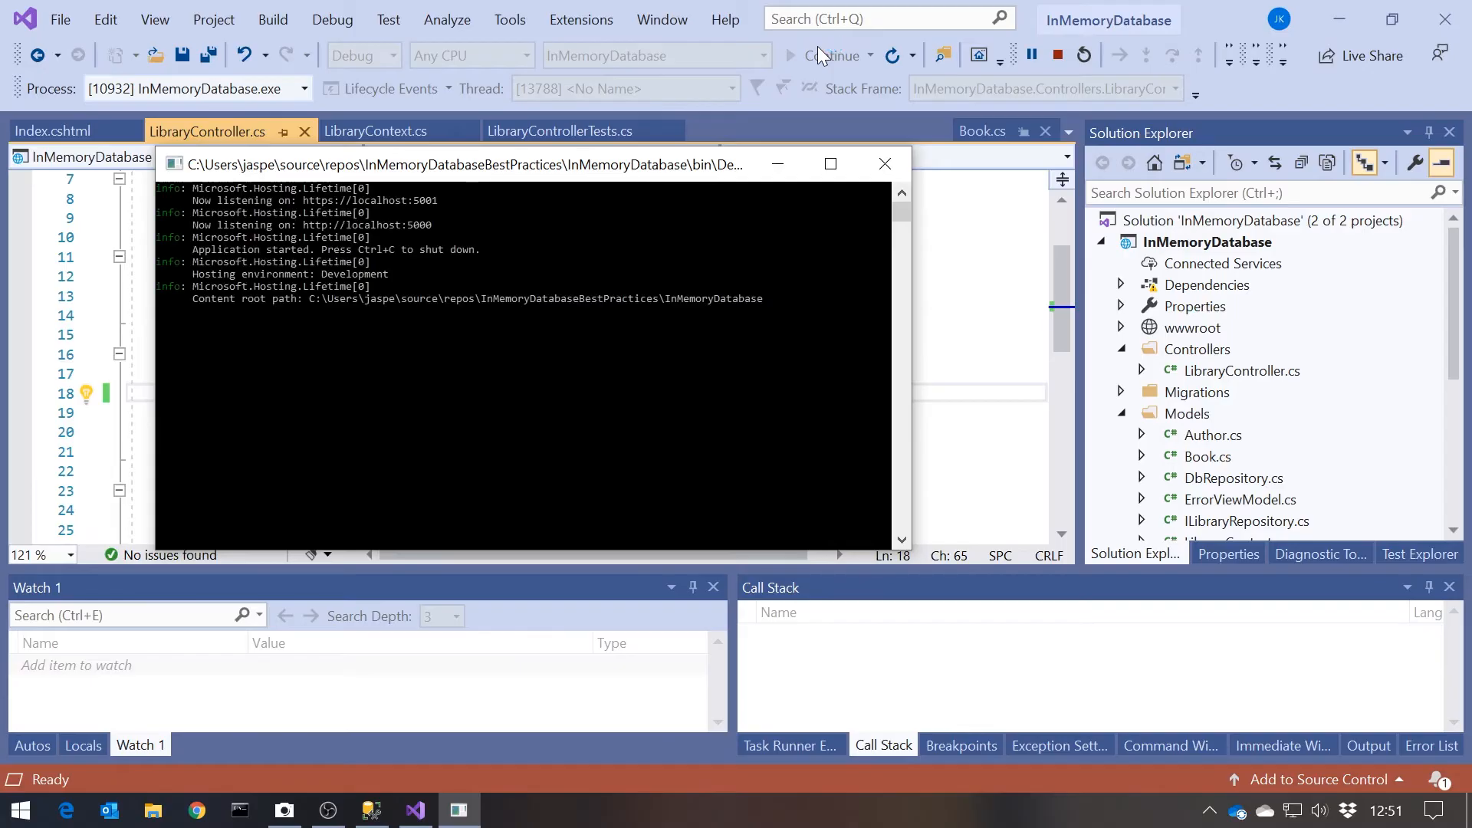
{"action": "left_click", "coordinate": [197, 811]}
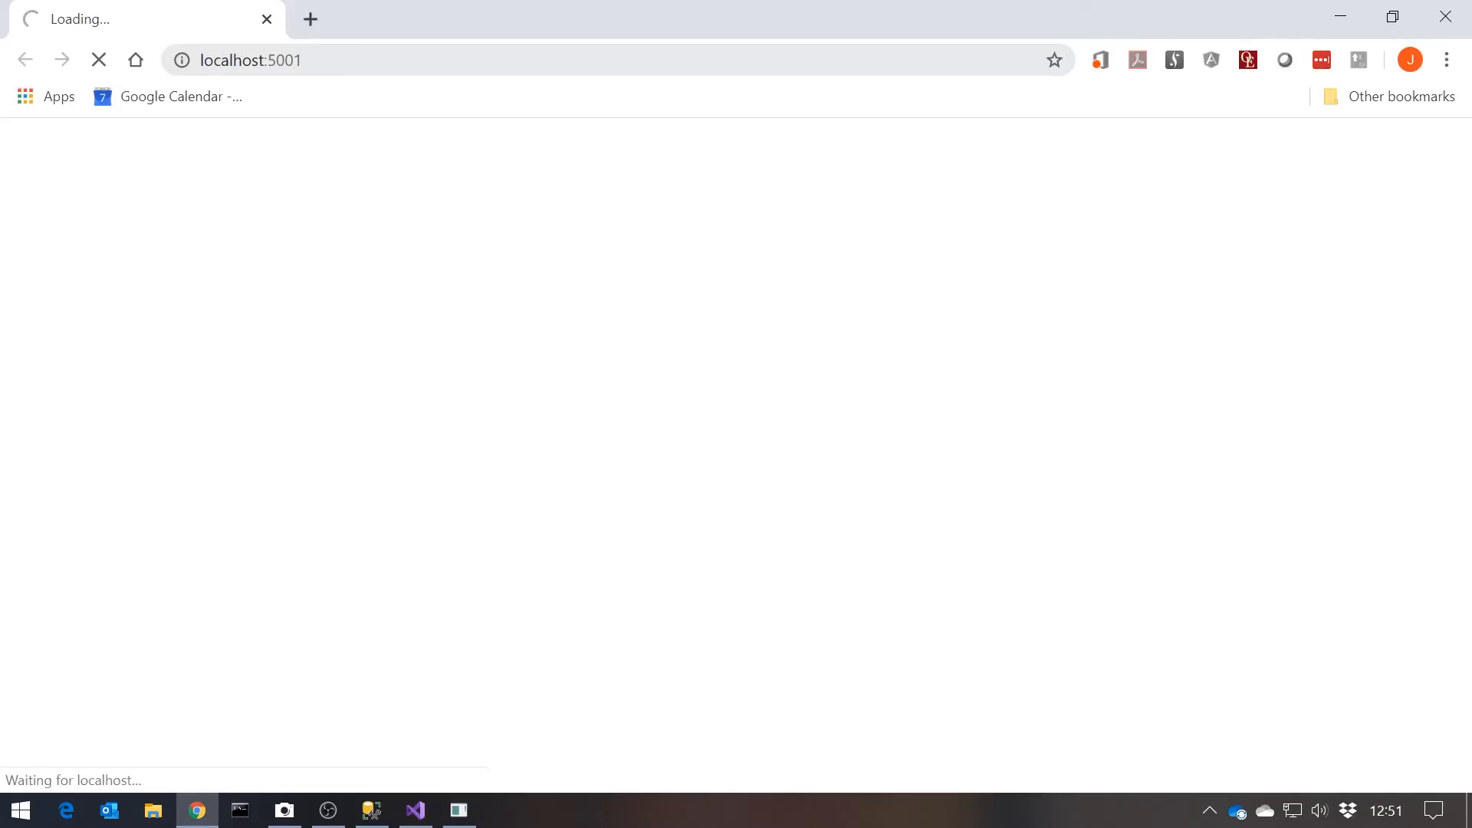